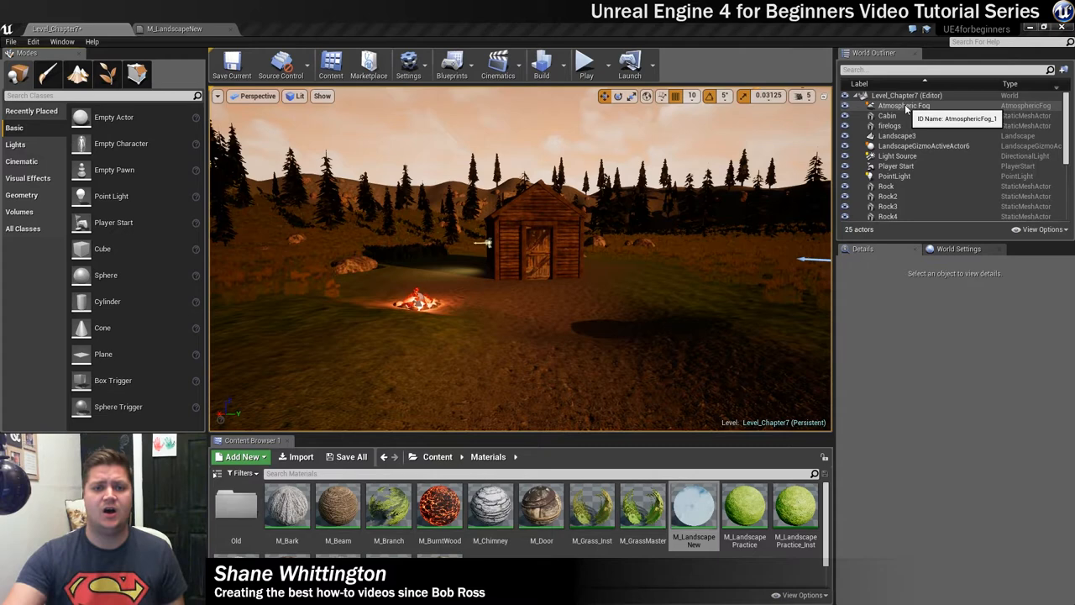
- Select the default AtmosphericFog actor in the World Outliner and delete it
{"action": "left_click", "coordinate": [904, 105]}
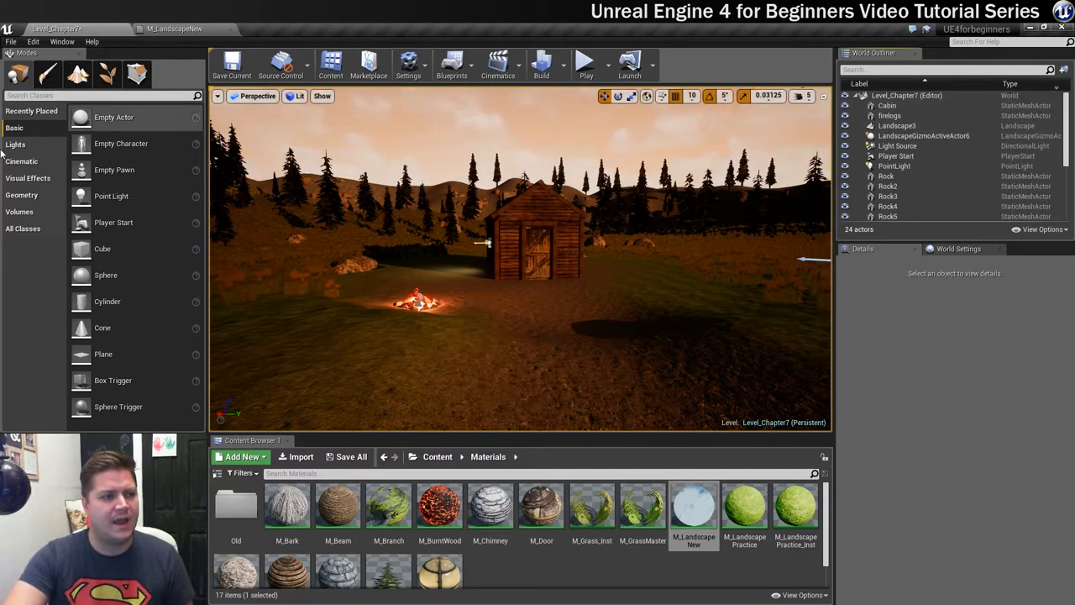
- Show the Visual Effects actors in the Modes panel to place an Exponential Height Fog
{"action": "left_click", "coordinate": [27, 178]}
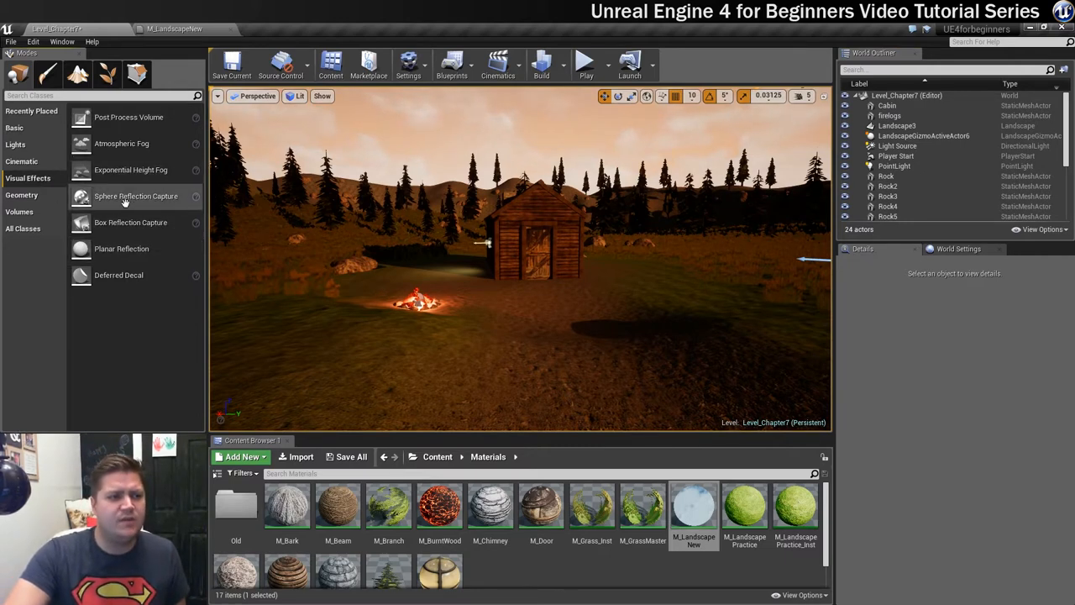
{"action": "mouse_move", "coordinate": [125, 202]}
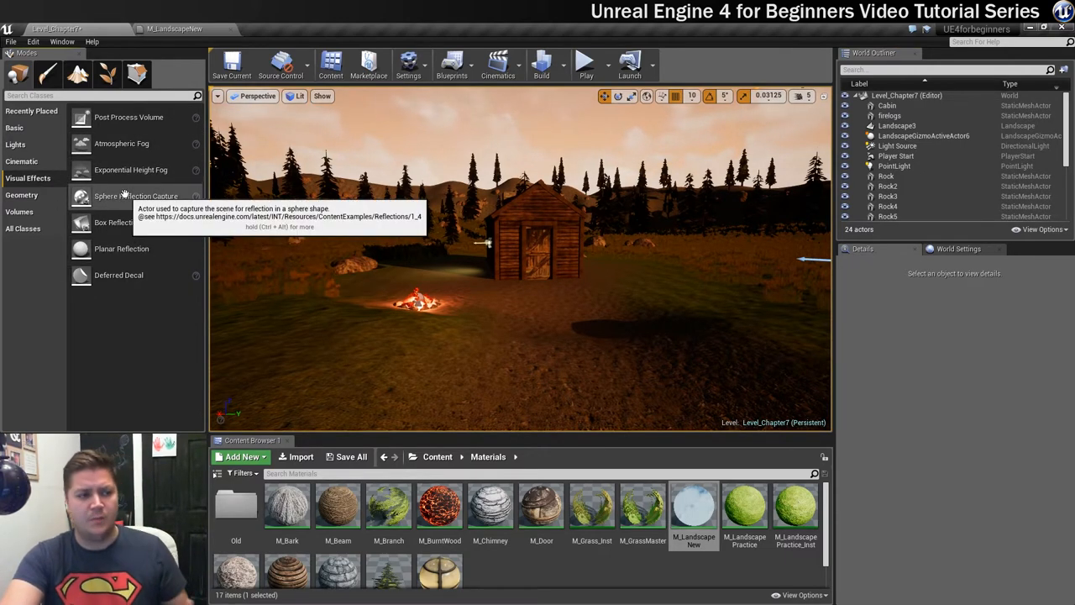
{"action": "mouse_move", "coordinate": [131, 170]}
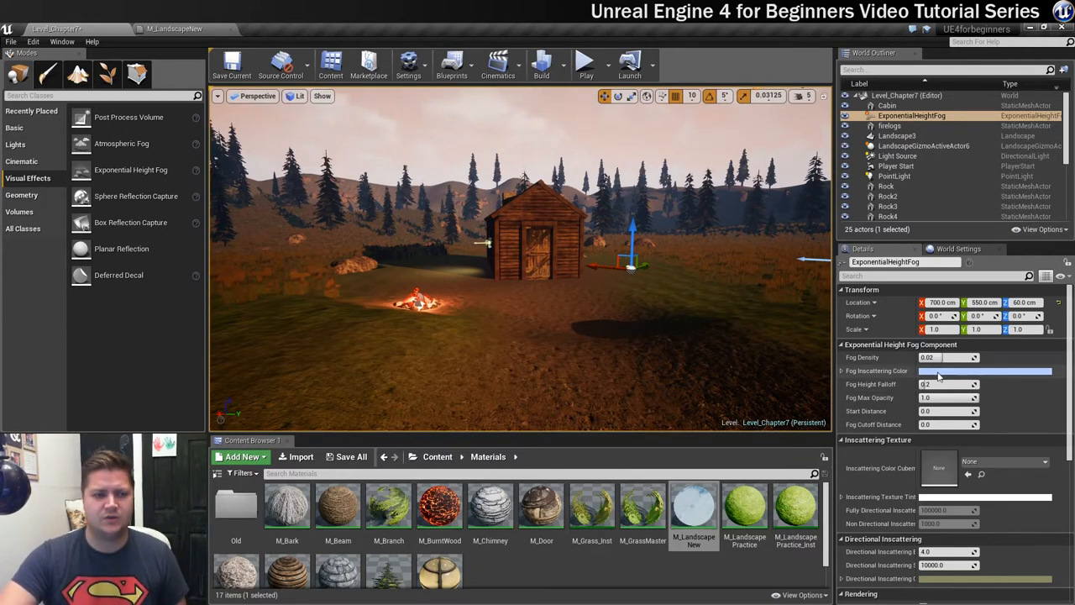
- Give the fog a near-white inscattering colour via its Details colour swatch
{"action": "left_click", "coordinate": [984, 372]}
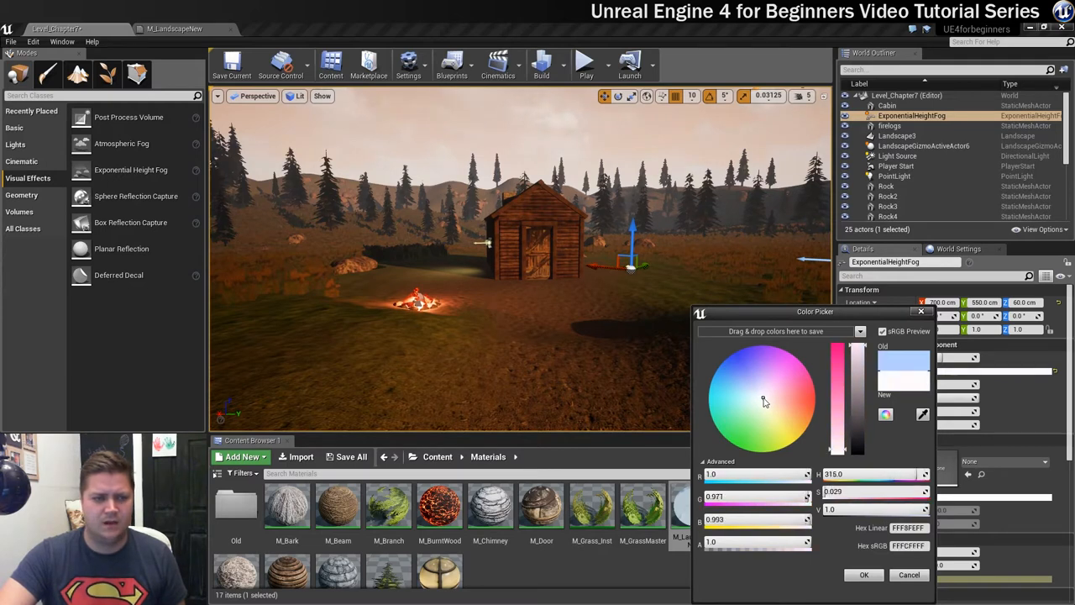
{"action": "mouse_move", "coordinate": [797, 460]}
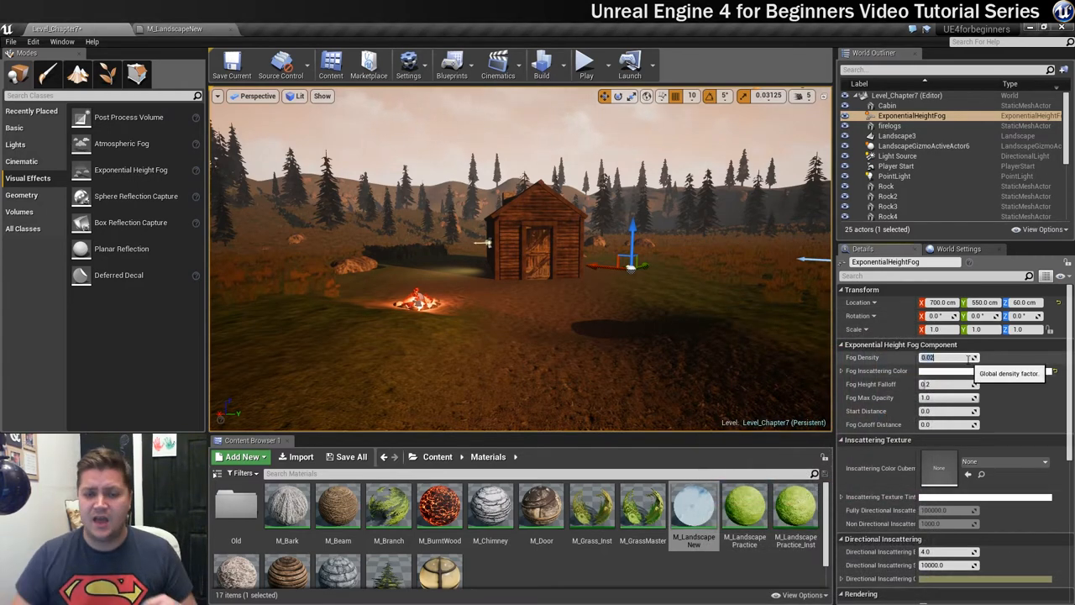
- Try fog density 0.8 for a thick haze, then reduce it through 0.08 toward 0.06
{"action": "type", "text": "0"}
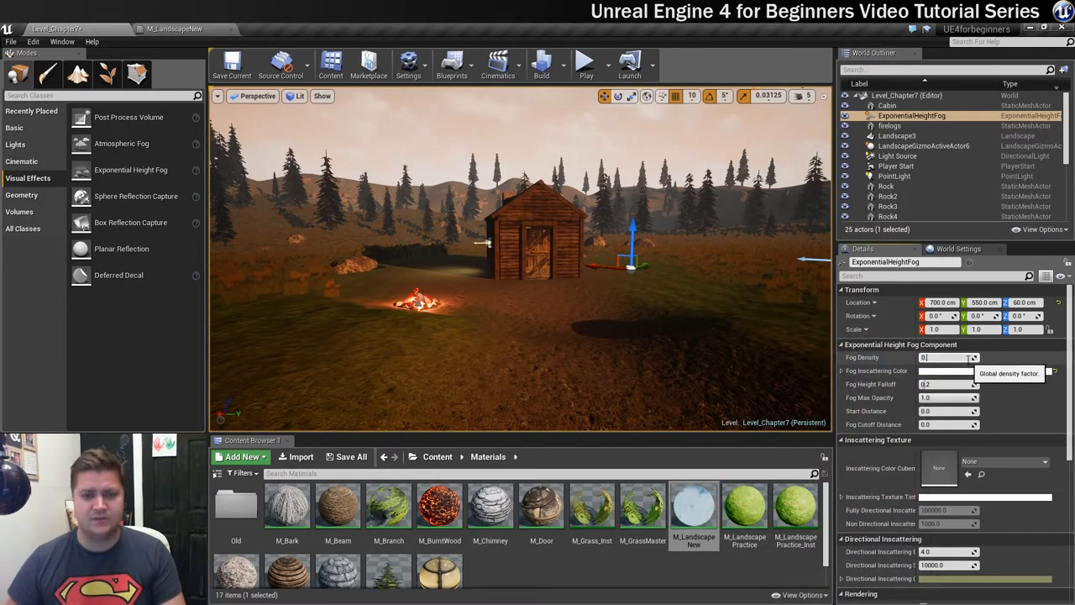
{"action": "type", "text": "0.8"}
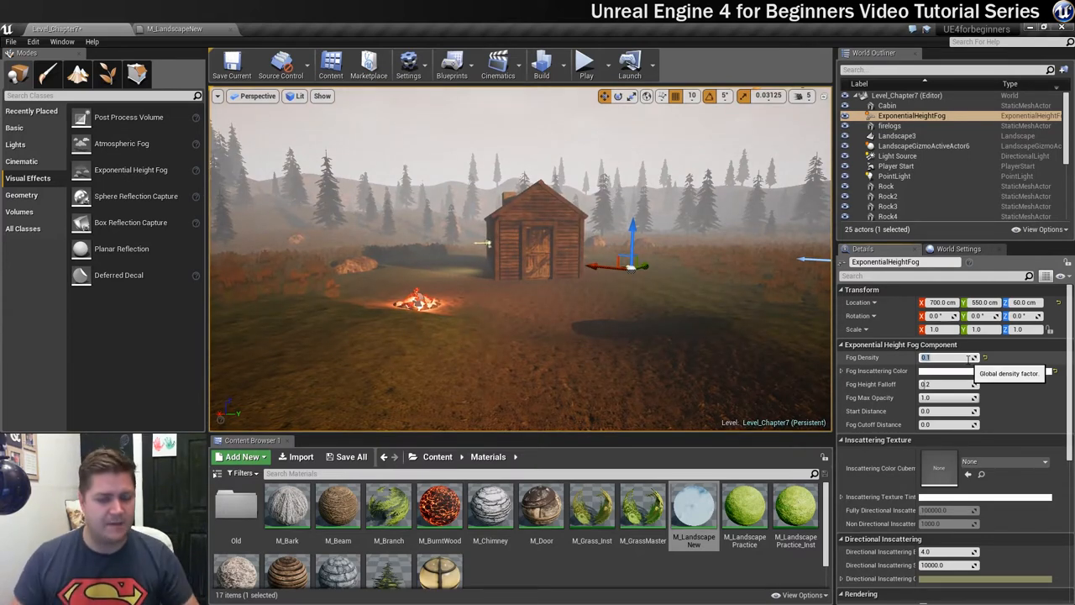
{"action": "mouse_move", "coordinate": [948, 408]}
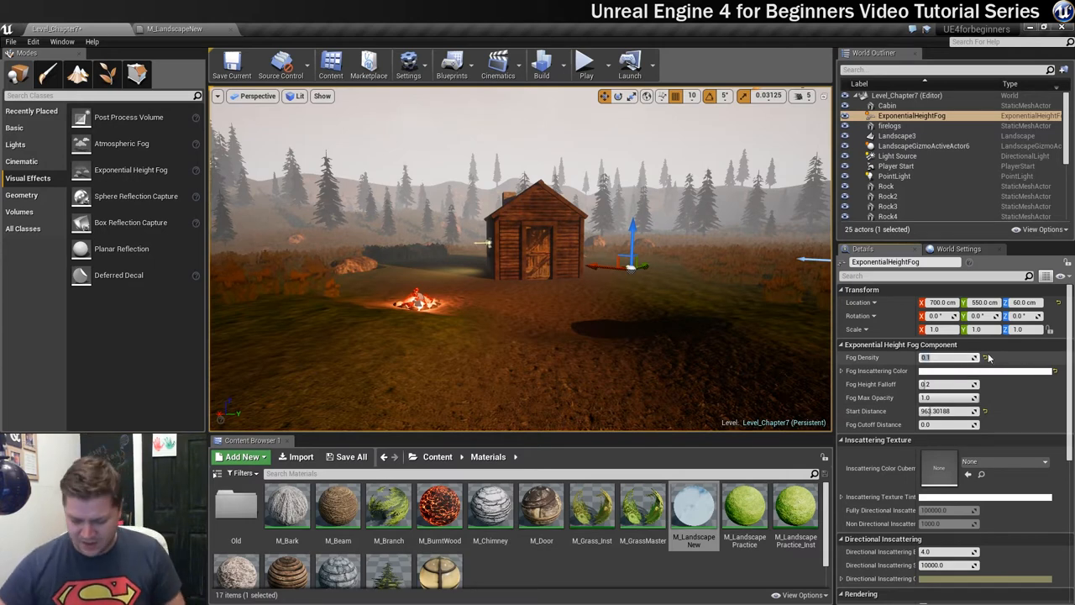
{"action": "type", "text": "0.08"}
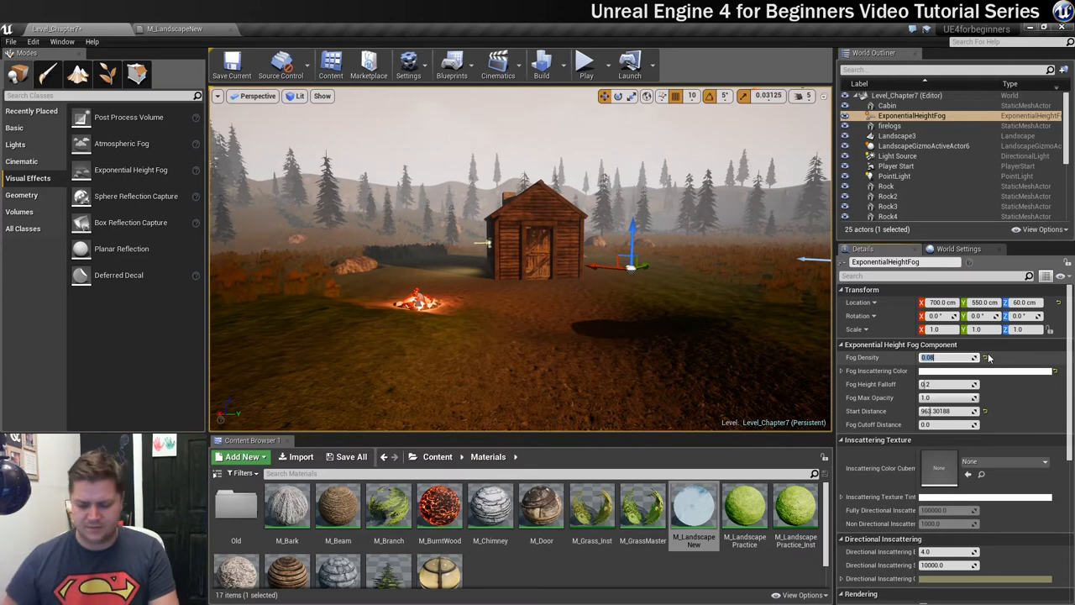
{"action": "type", "text": "0.0"}
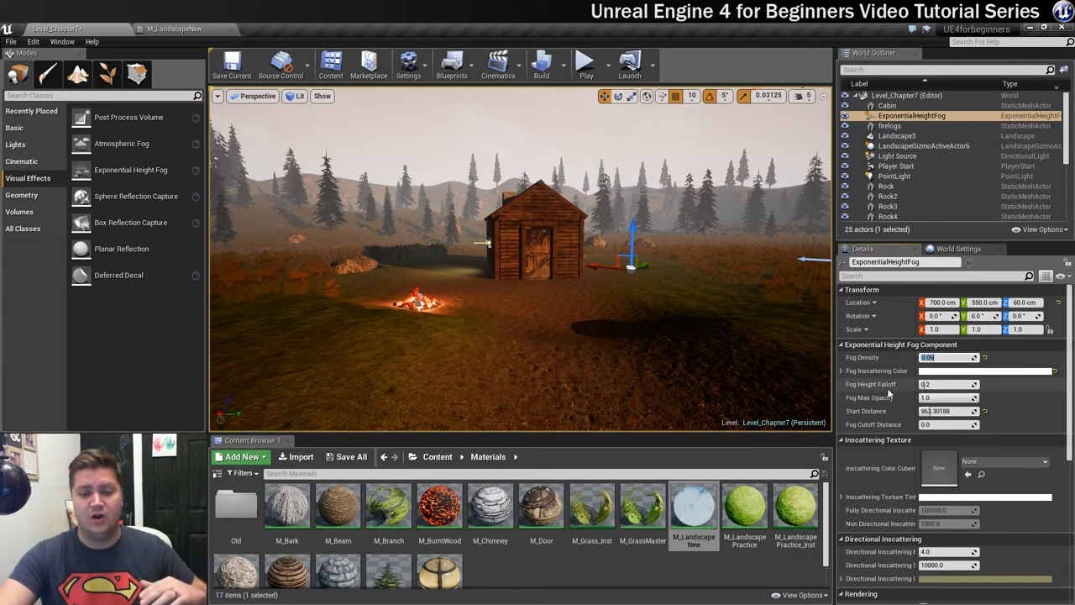
{"action": "mouse_move", "coordinate": [950, 383]}
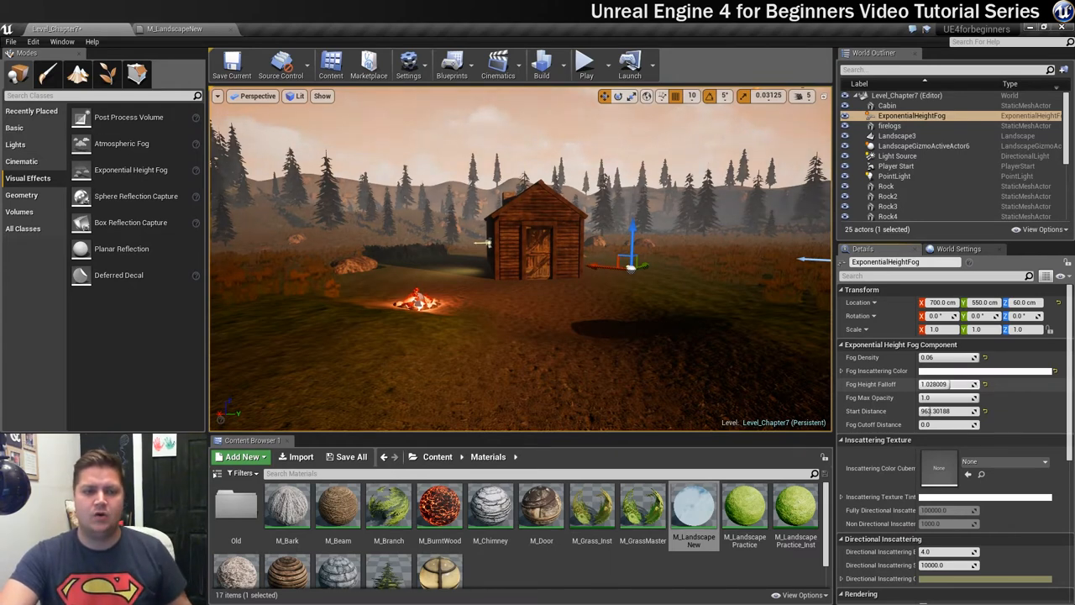
- Set Fog Height Falloff to 0.8 so the fog hugs the ground
{"action": "left_click", "coordinate": [944, 383]}
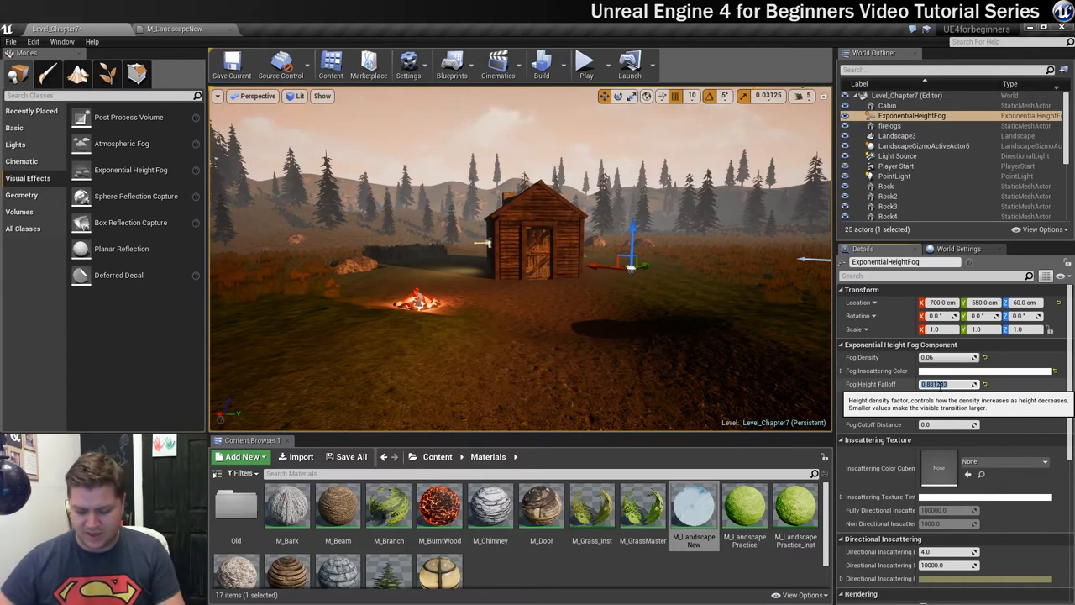
{"action": "type", "text": "0.8"}
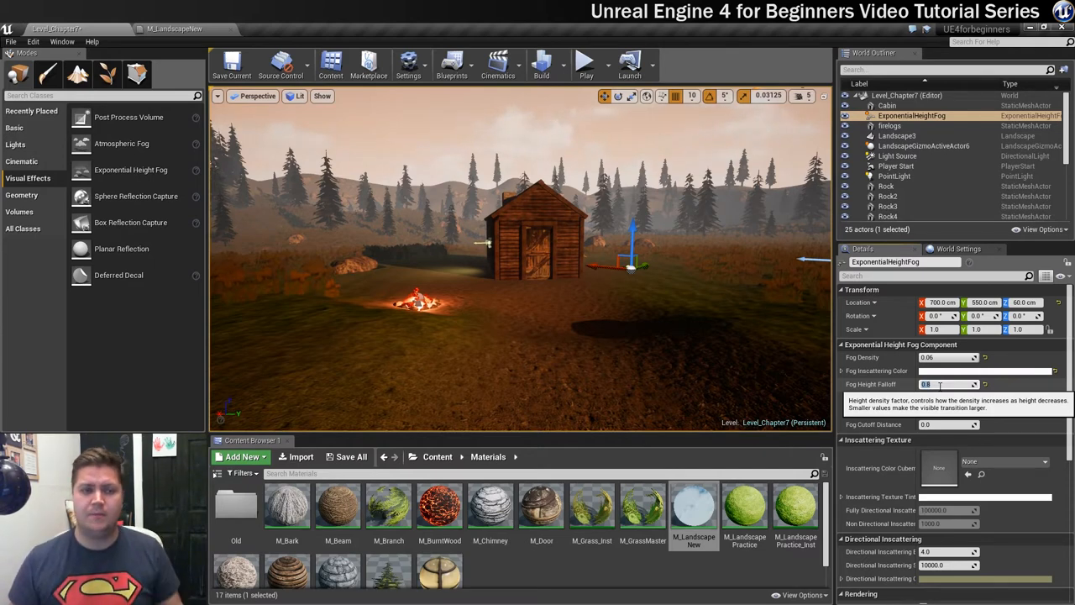
- Play the foggy cabin level and take mouse control of the player
{"action": "left_click", "coordinate": [584, 60]}
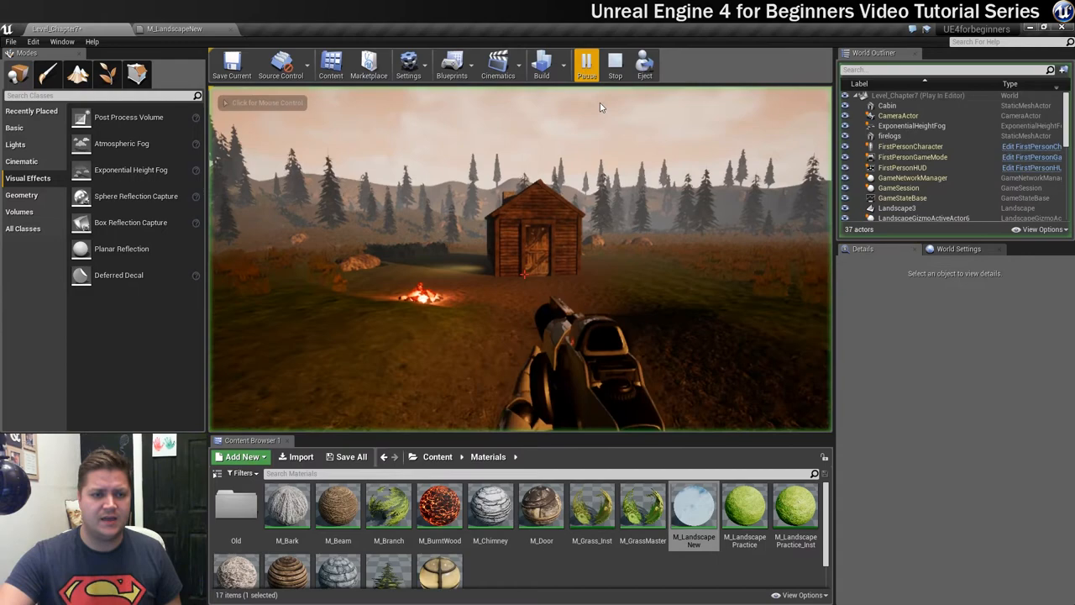
{"action": "left_click", "coordinate": [586, 64]}
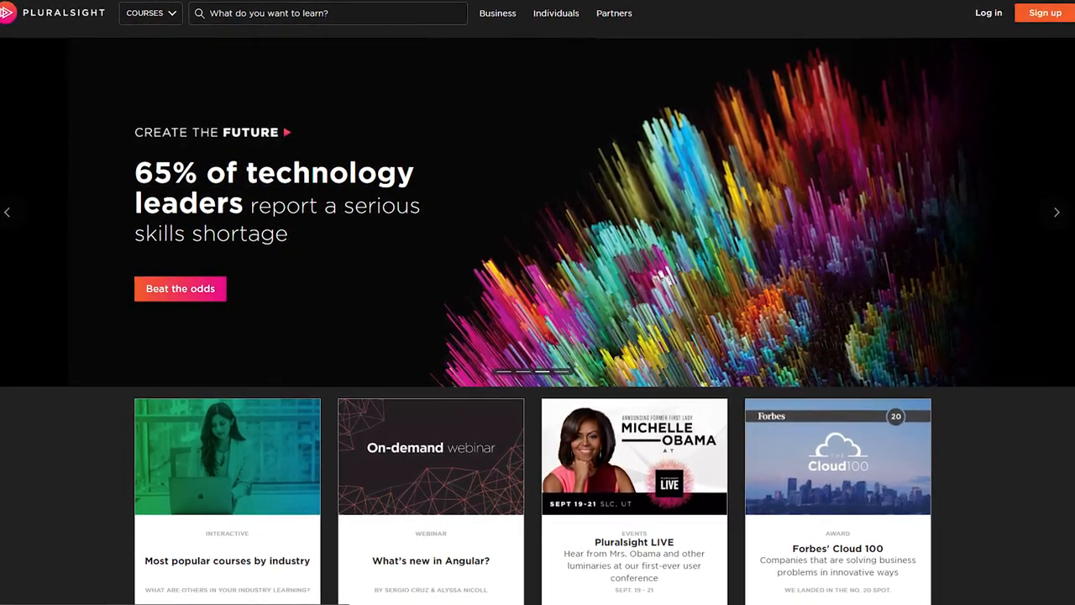
- Search Pluralsight for 'unreal engine 4' and scroll through the 83 results
{"action": "type", "text": "unreal engine 4"}
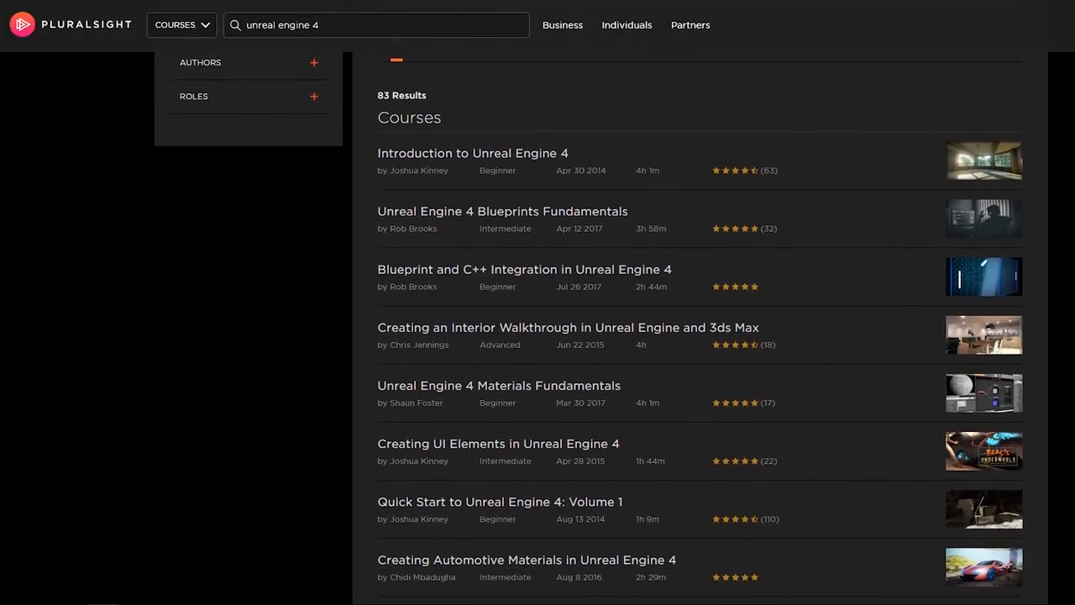
{"action": "scroll", "scroll_direction": "down", "scroll_amount": 3}
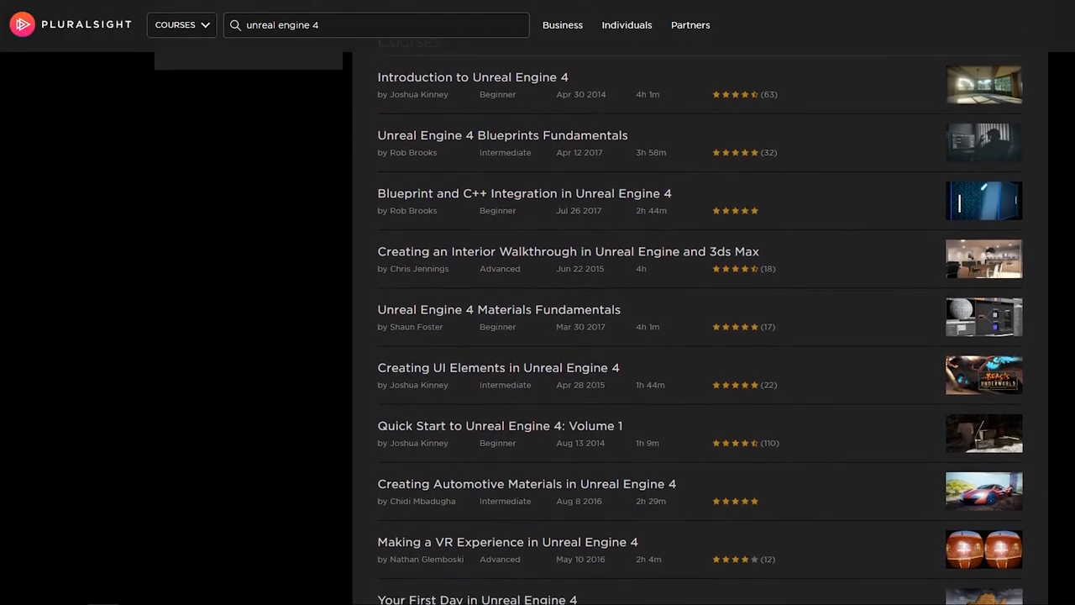
{"action": "scroll", "scroll_direction": "down", "scroll_amount": 3}
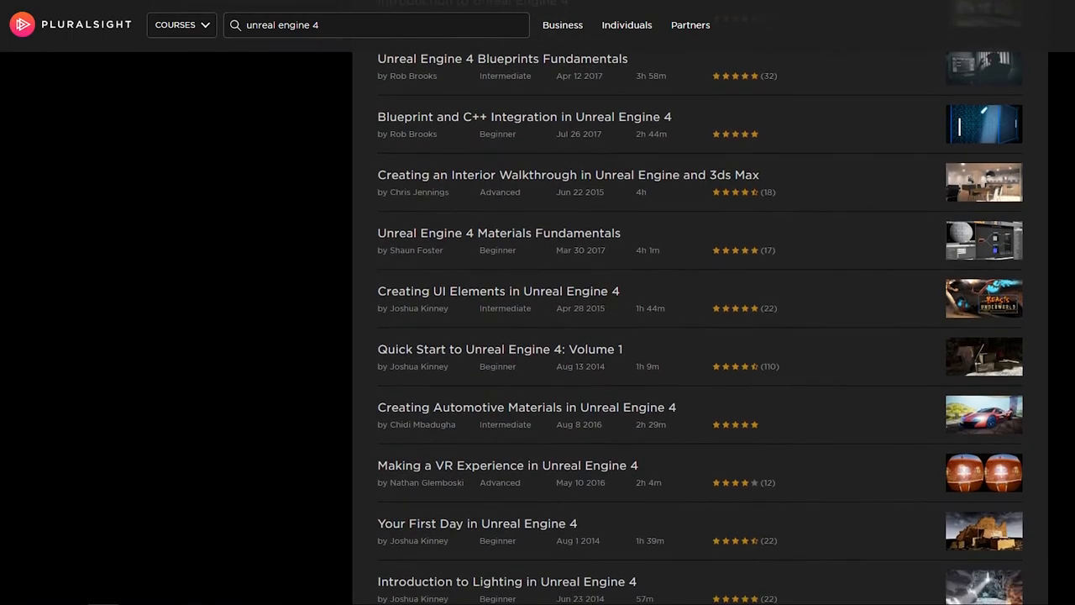
{"action": "scroll", "scroll_direction": "down", "scroll_amount": 3}
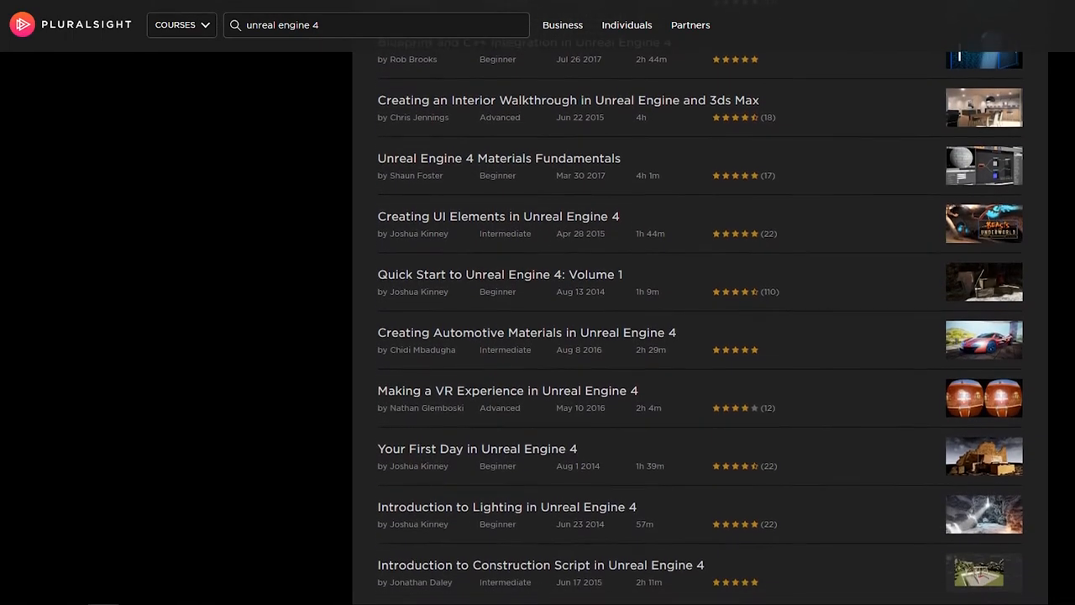
{"action": "scroll", "scroll_direction": "down", "scroll_amount": 3}
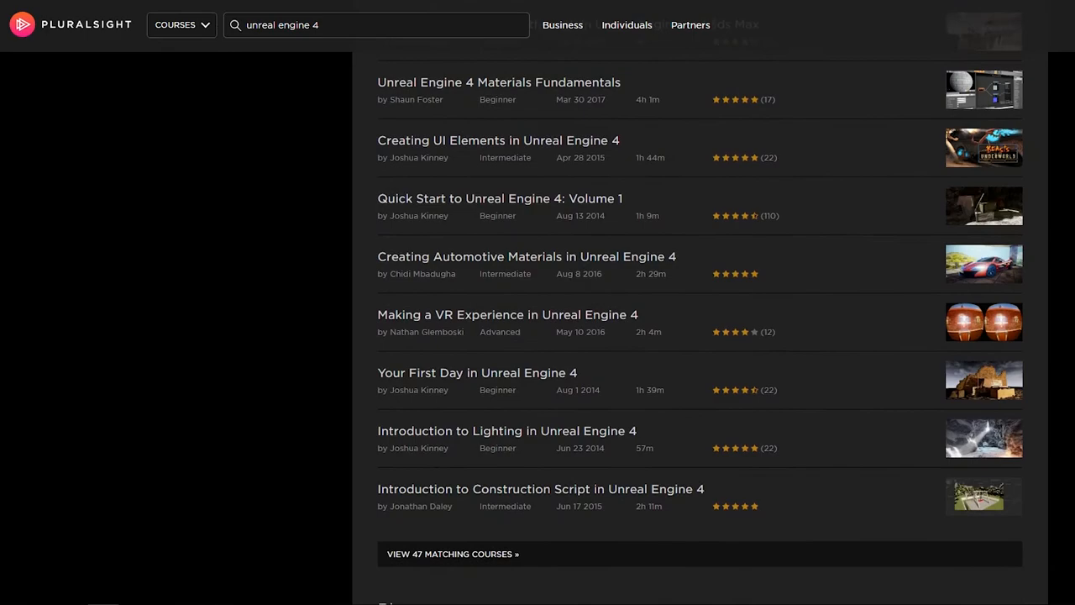